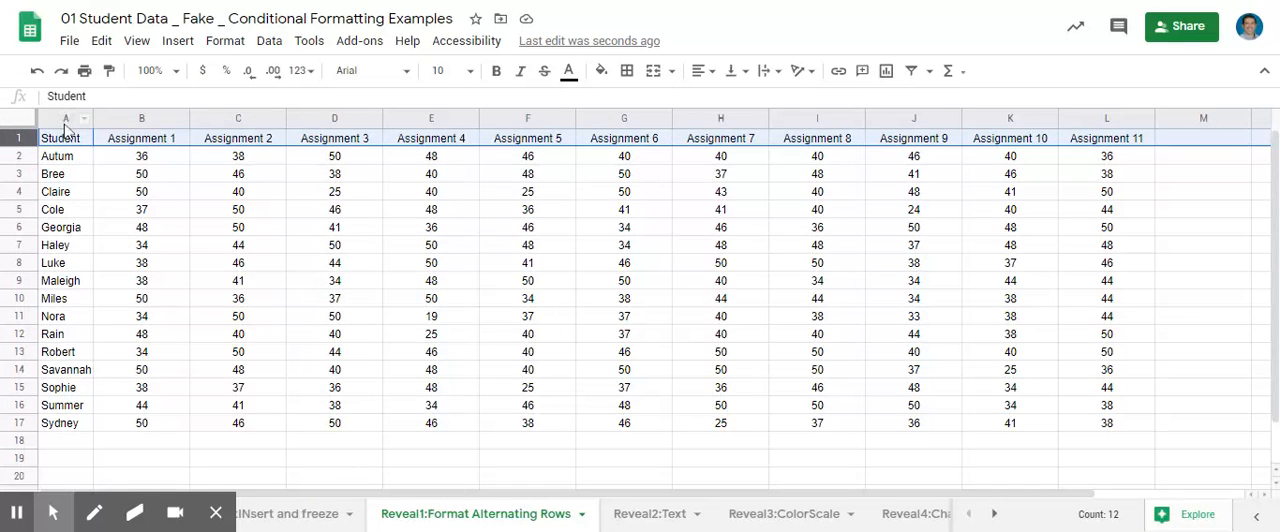
# Move around the grade data and settle back on the Student header cell A1.
pyautogui.click(64, 118)
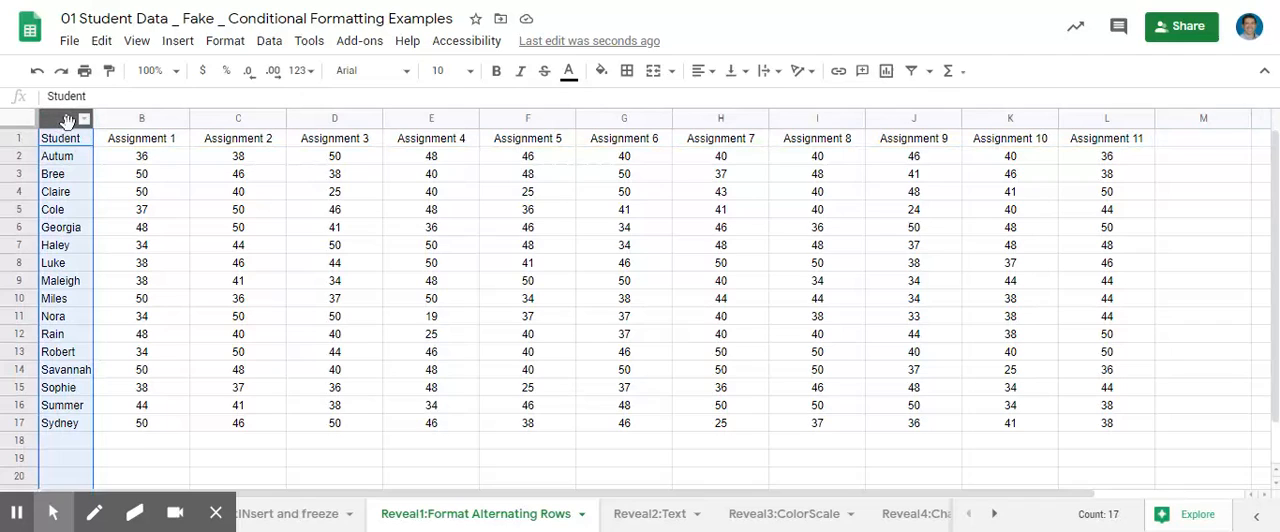
pyautogui.click(20, 136)
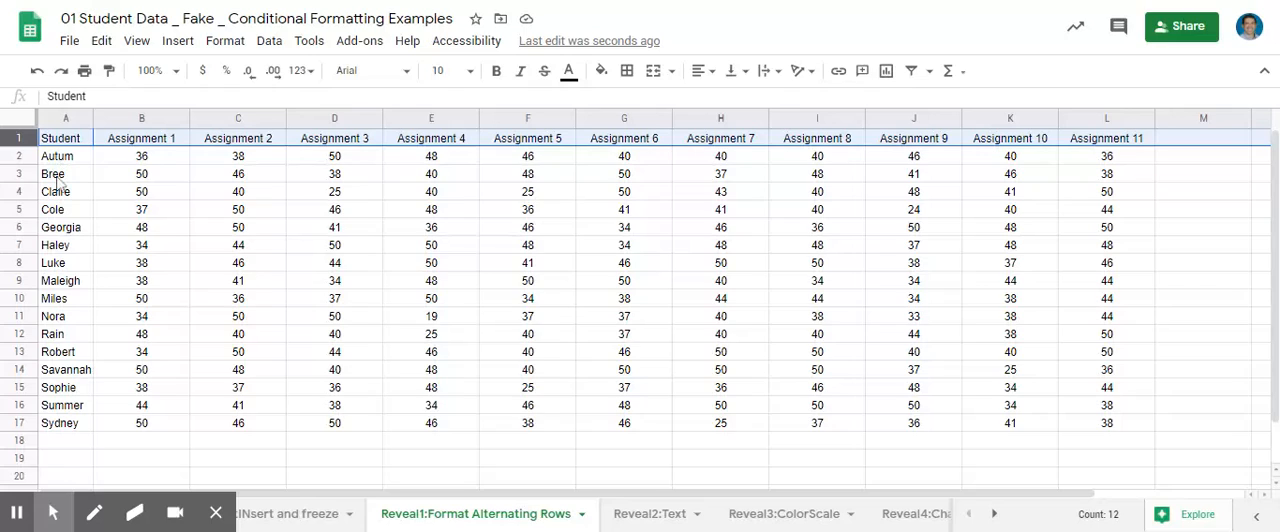
pyautogui.moveTo(62, 208)
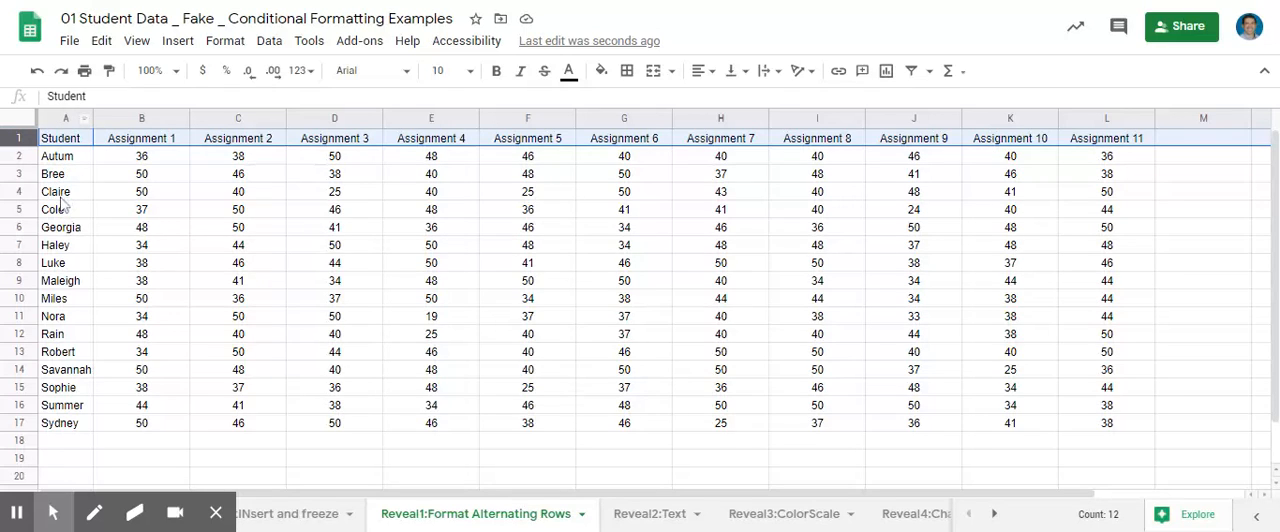
pyautogui.moveTo(212, 200)
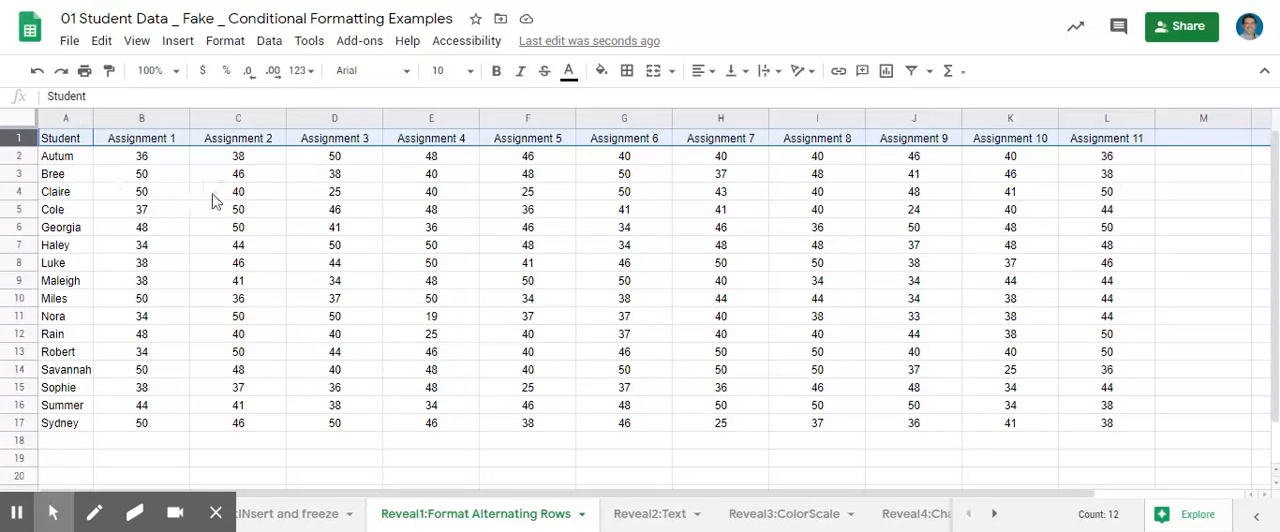
pyautogui.click(140, 280)
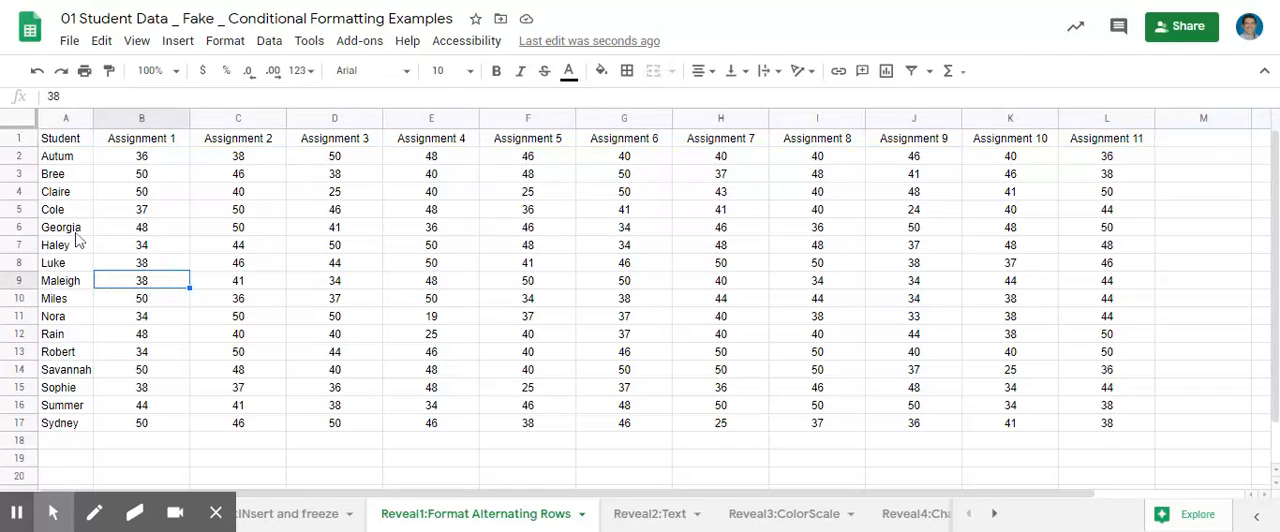
pyautogui.moveTo(18, 144)
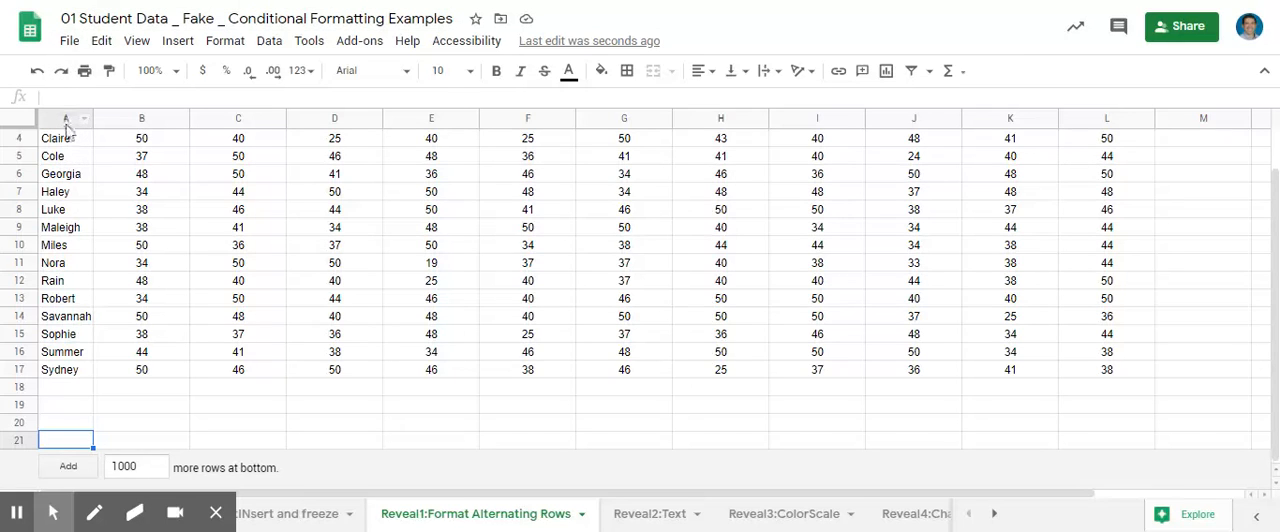
pyautogui.scroll(3)
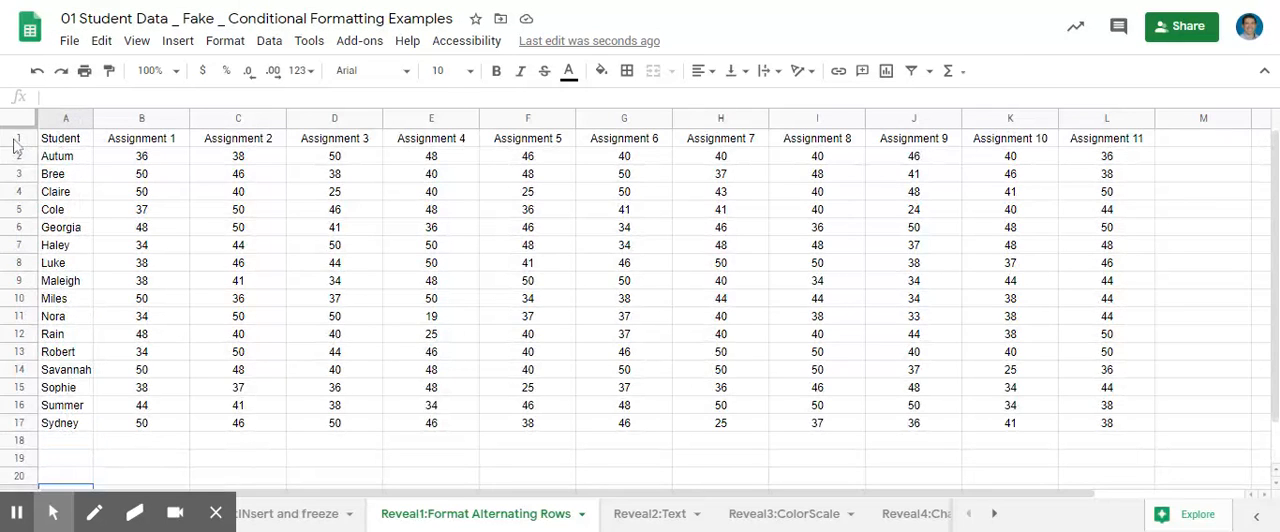
pyautogui.click(18, 136)
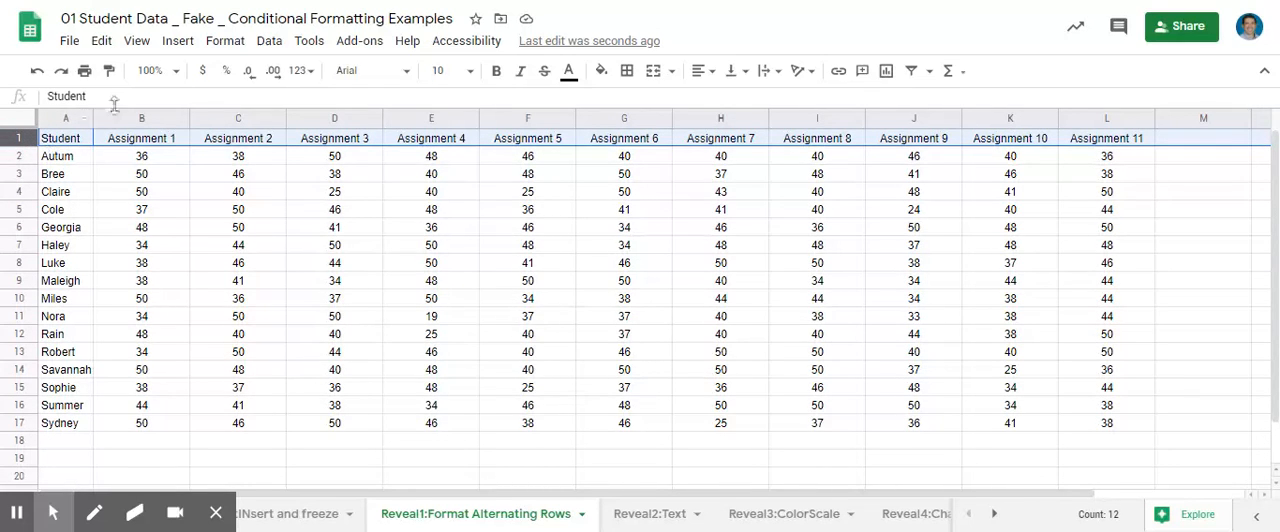
# Freeze the sheet up to row 1 so the assignment headers stay visible.
pyautogui.click(136, 40)
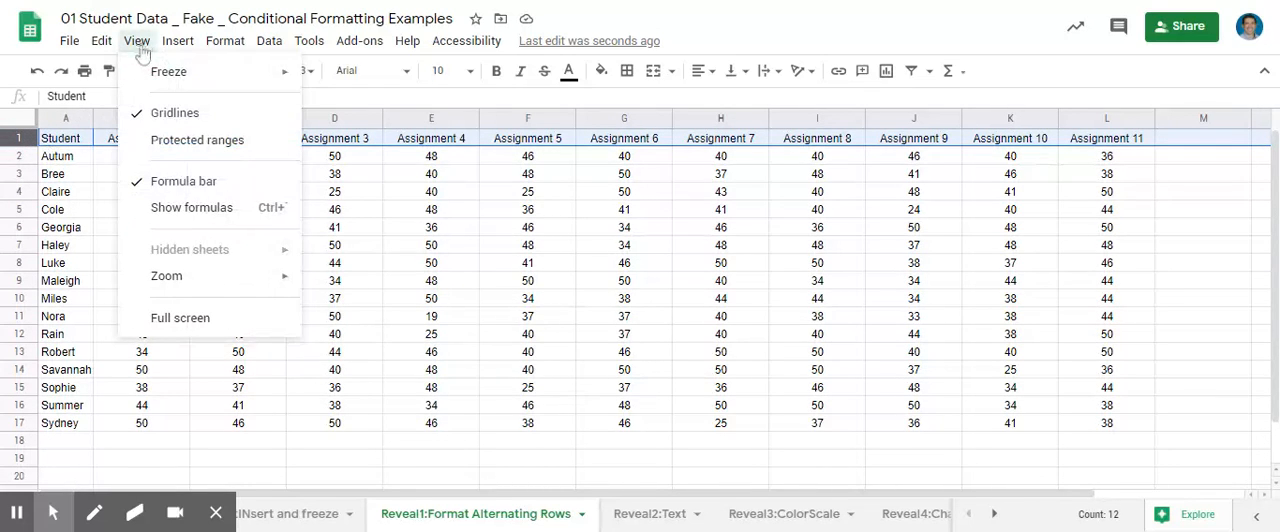
pyautogui.click(168, 72)
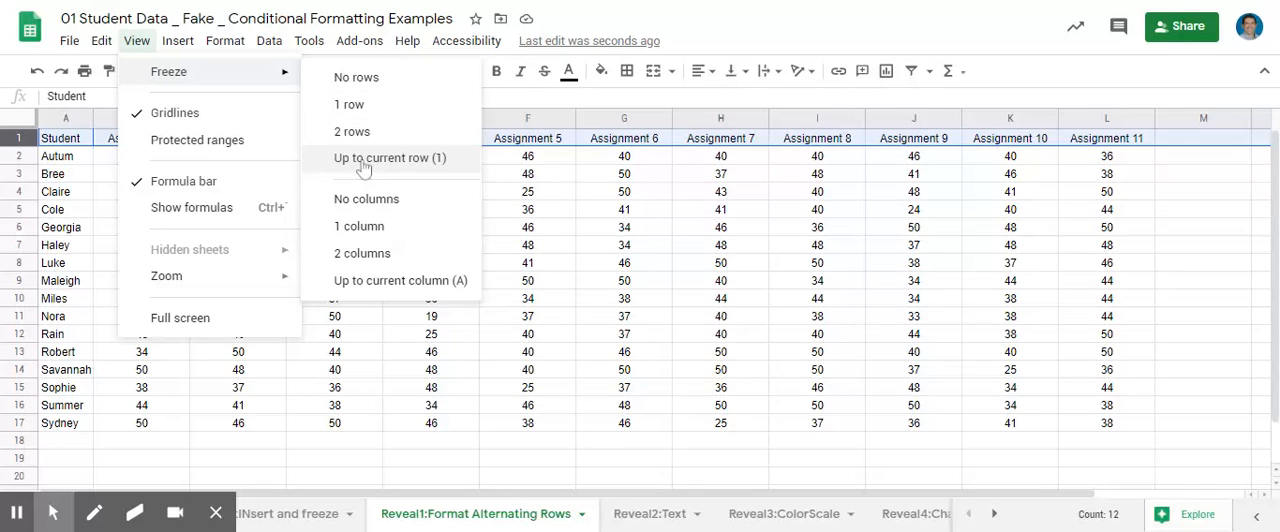
pyautogui.click(392, 158)
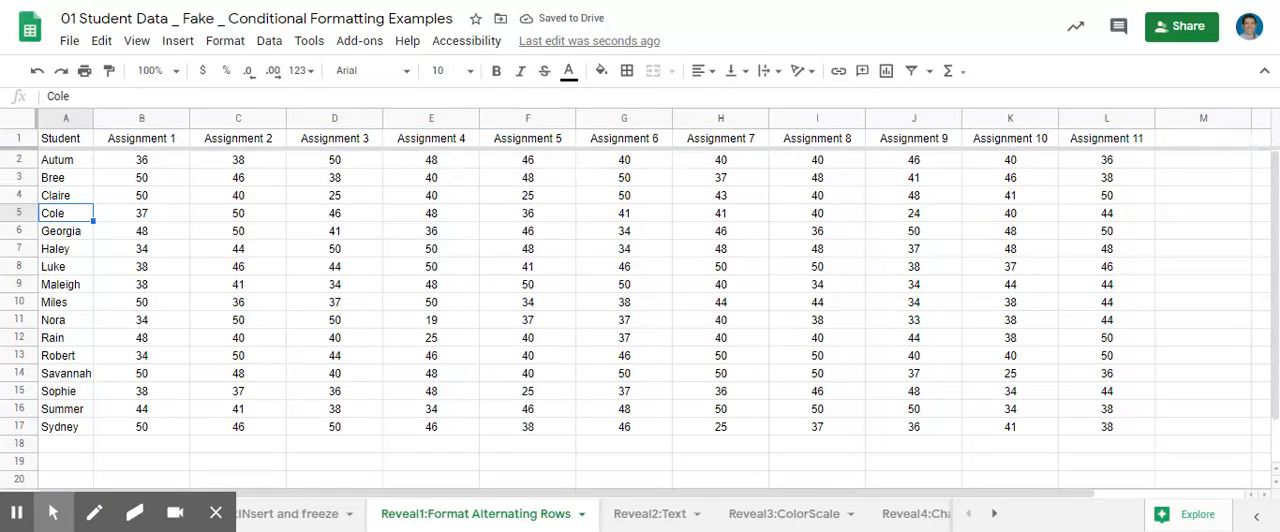
pyautogui.moveTo(78, 250)
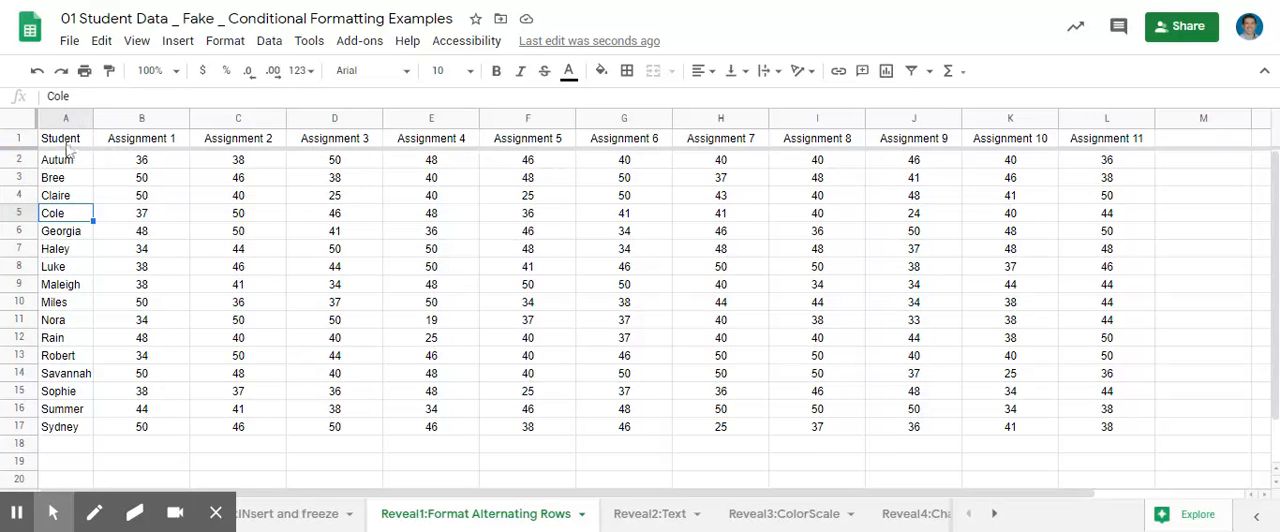
pyautogui.moveTo(74, 268)
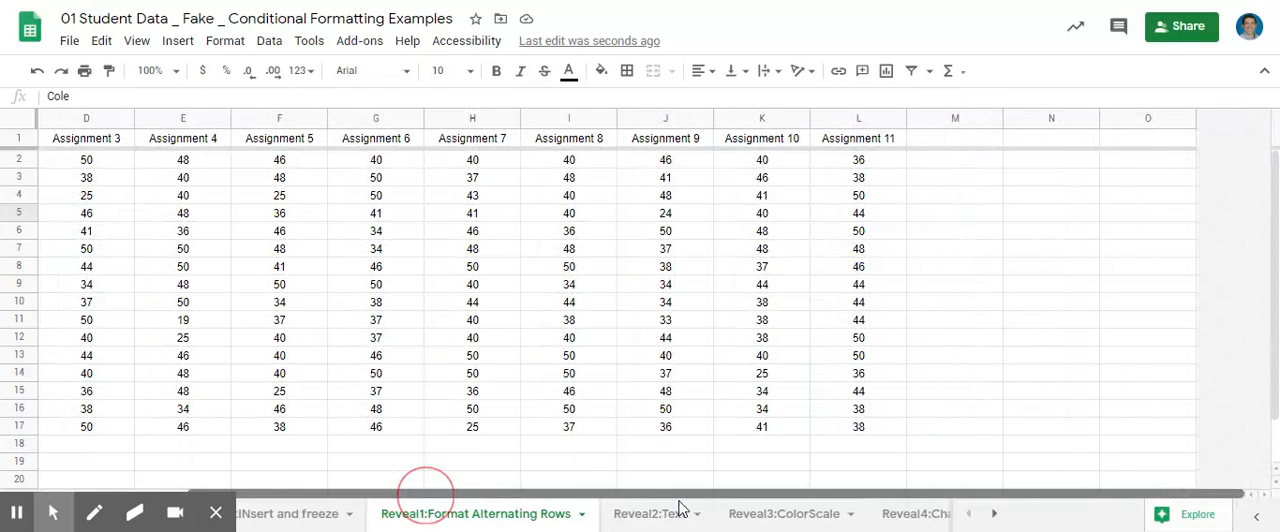
pyautogui.click(856, 266)
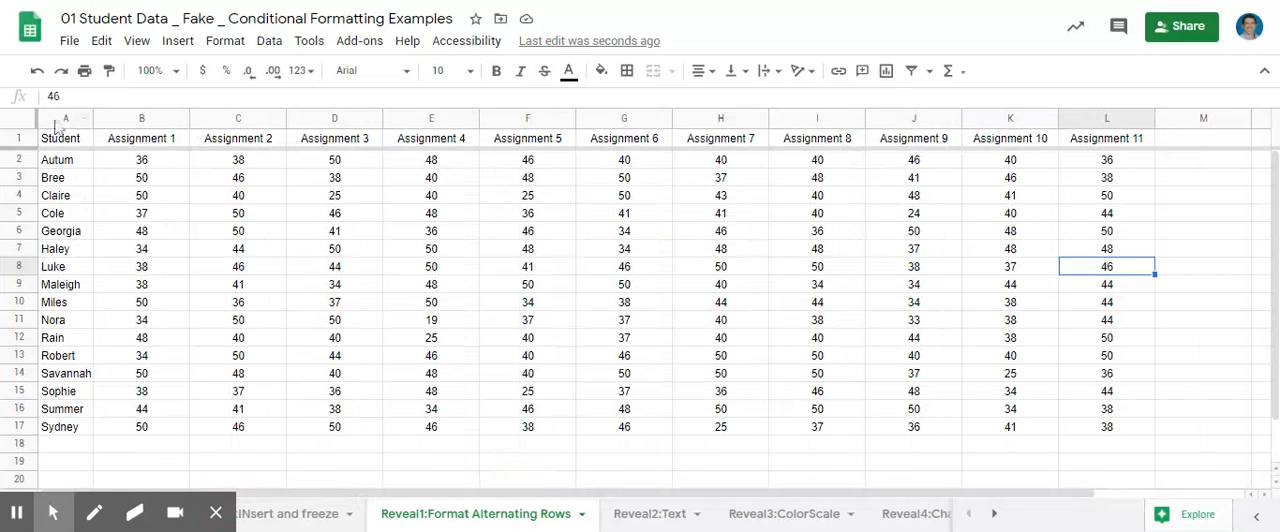
pyautogui.click(64, 116)
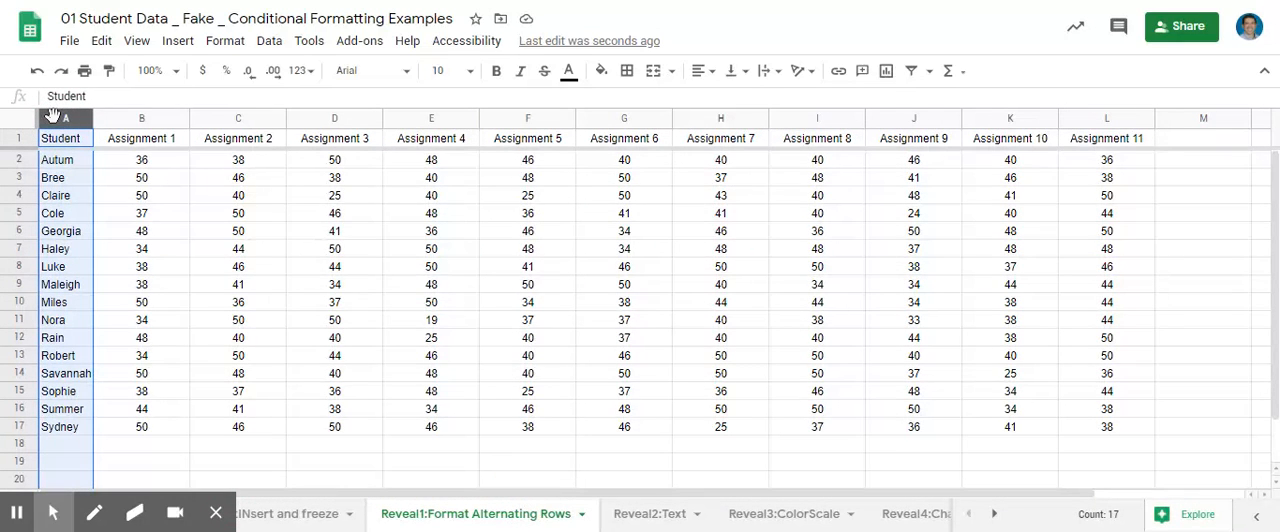
pyautogui.click(136, 40)
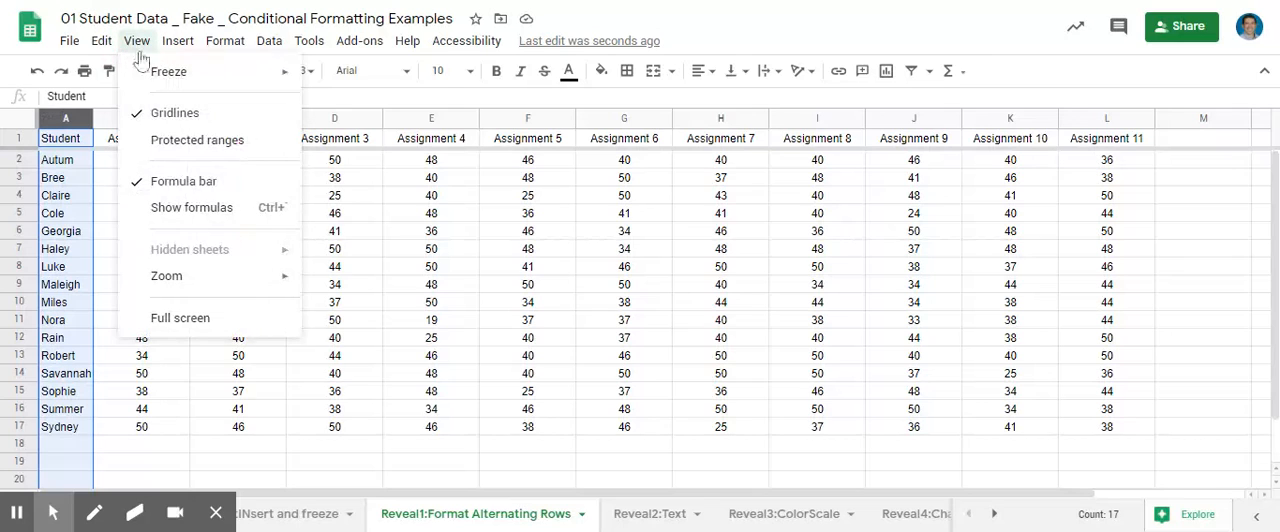
pyautogui.click(180, 72)
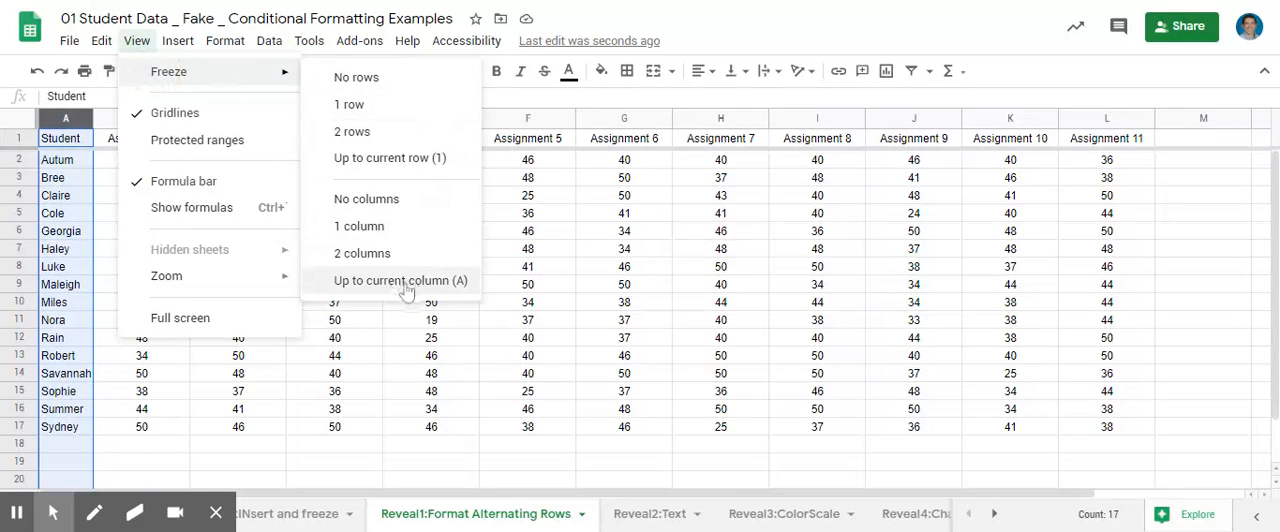
pyautogui.click(400, 280)
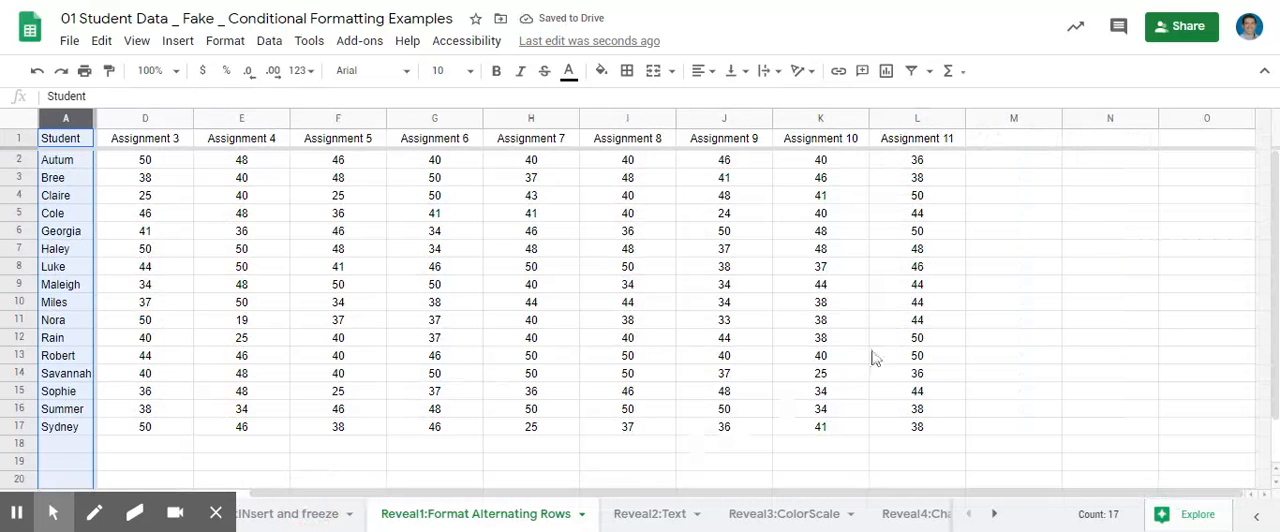
pyautogui.click(916, 266)
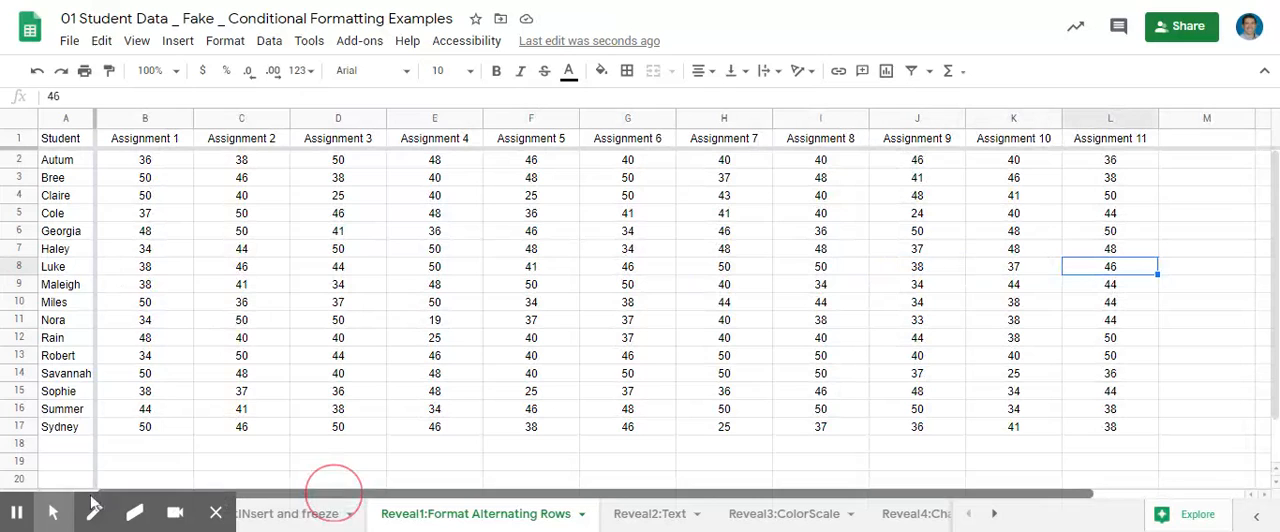
pyautogui.click(56, 176)
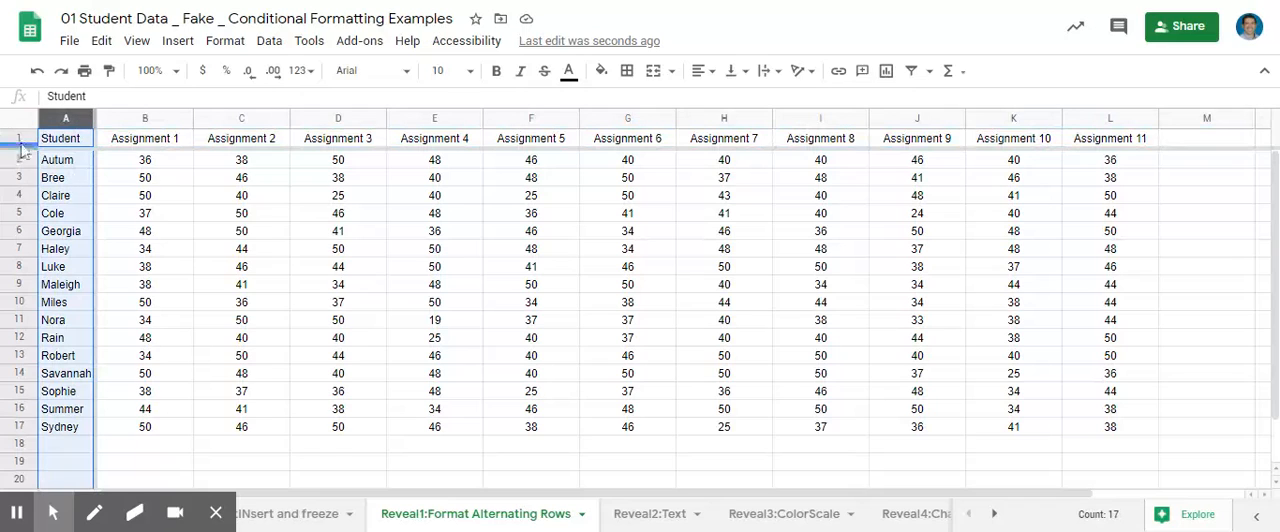
# Select the entire grade sheet and bring up the Format options.
pyautogui.click(56, 196)
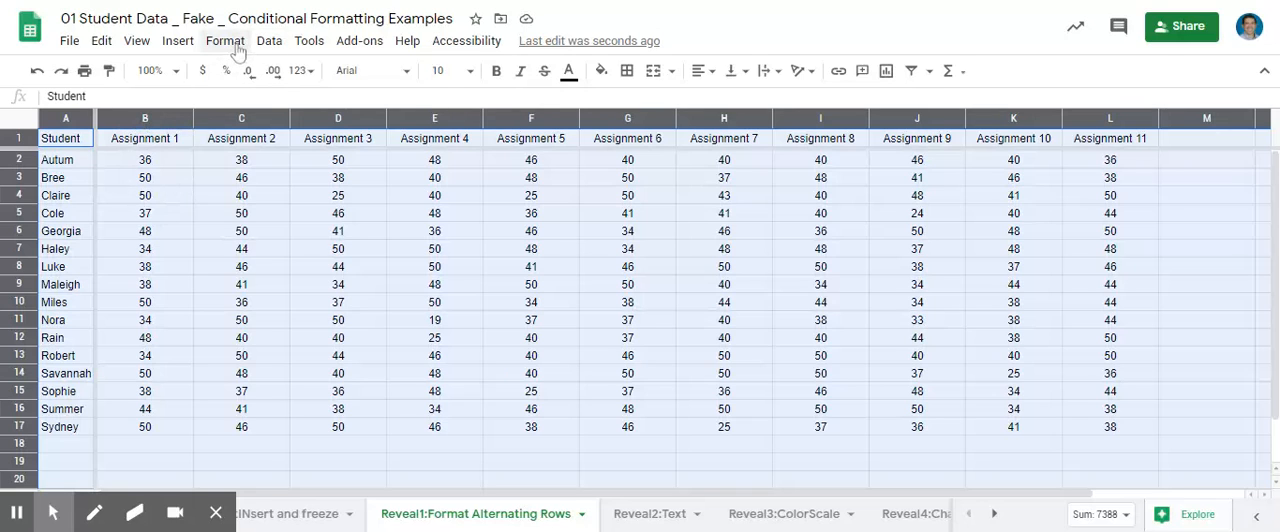
pyautogui.click(224, 40)
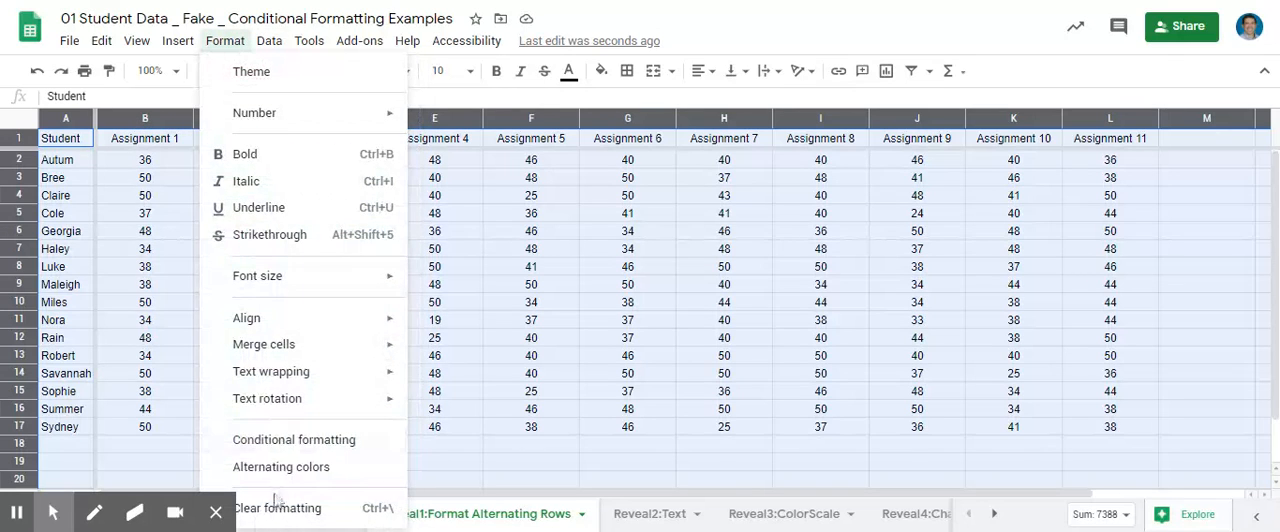
pyautogui.moveTo(292, 440)
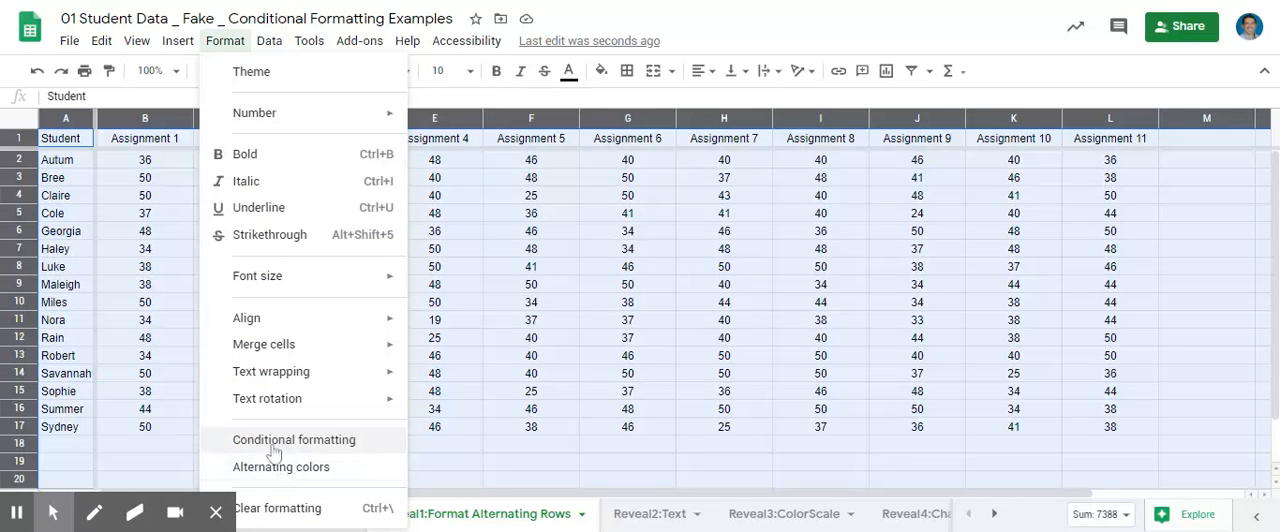
pyautogui.moveTo(280, 472)
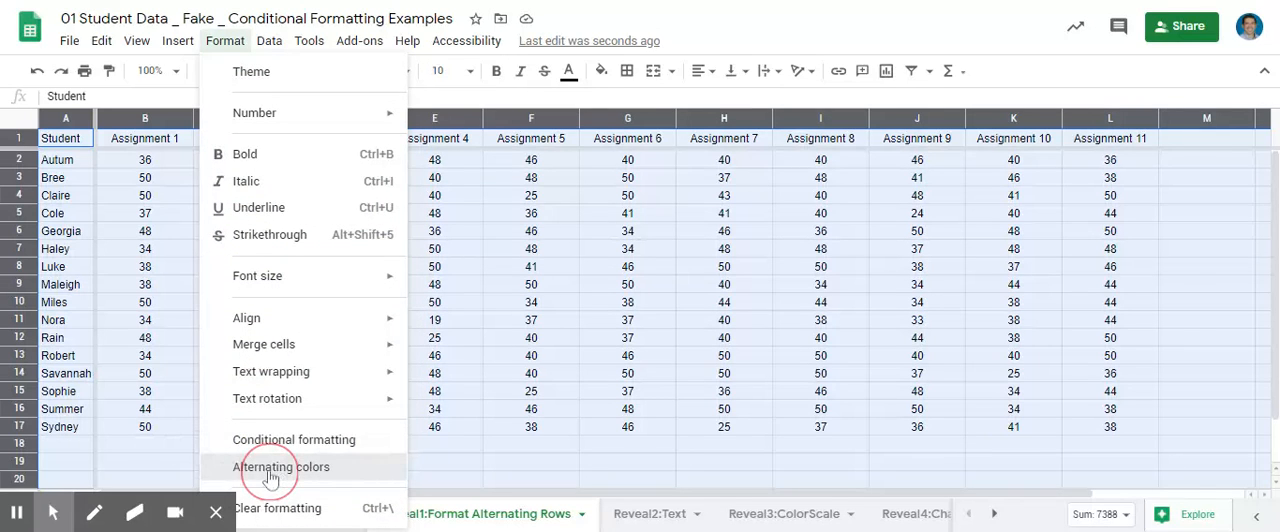
# Apply the default gray alternating colours with the Header style enabled.
pyautogui.click(280, 466)
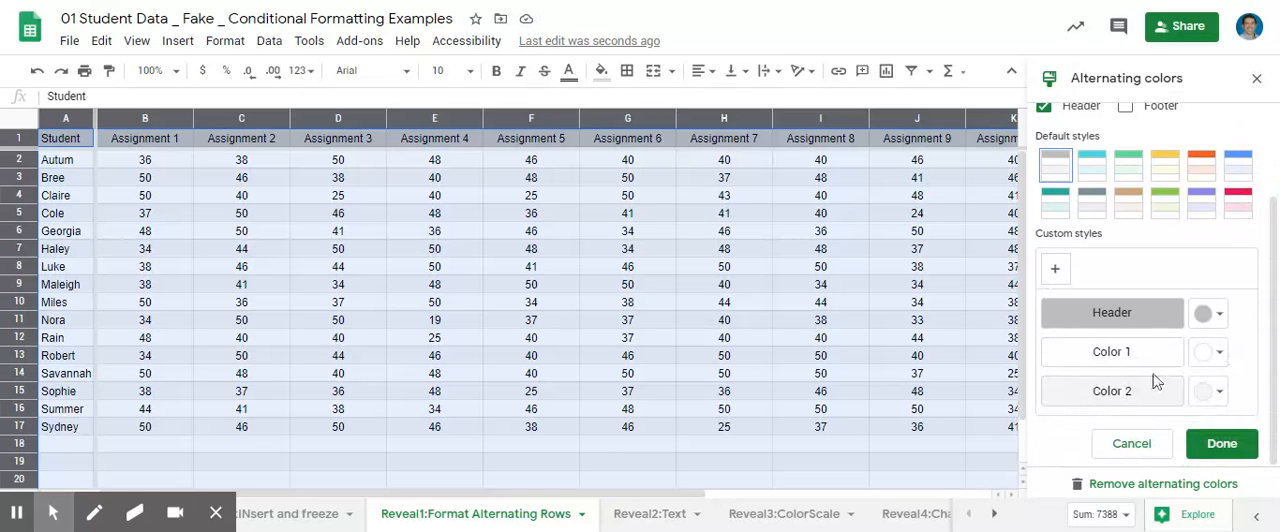
pyautogui.moveTo(1150, 312)
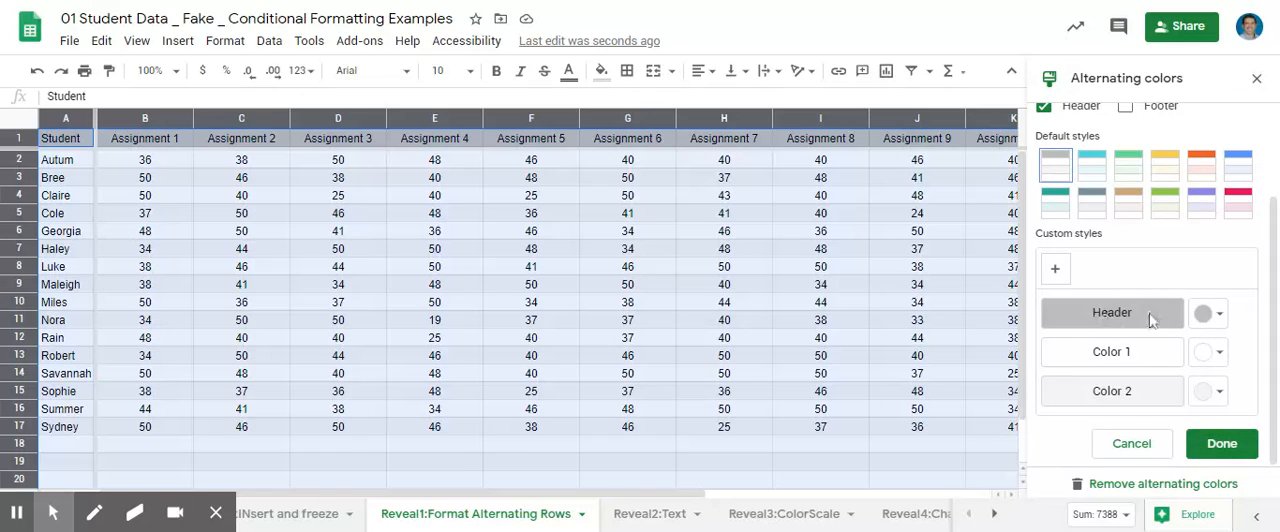
pyautogui.moveTo(1124, 358)
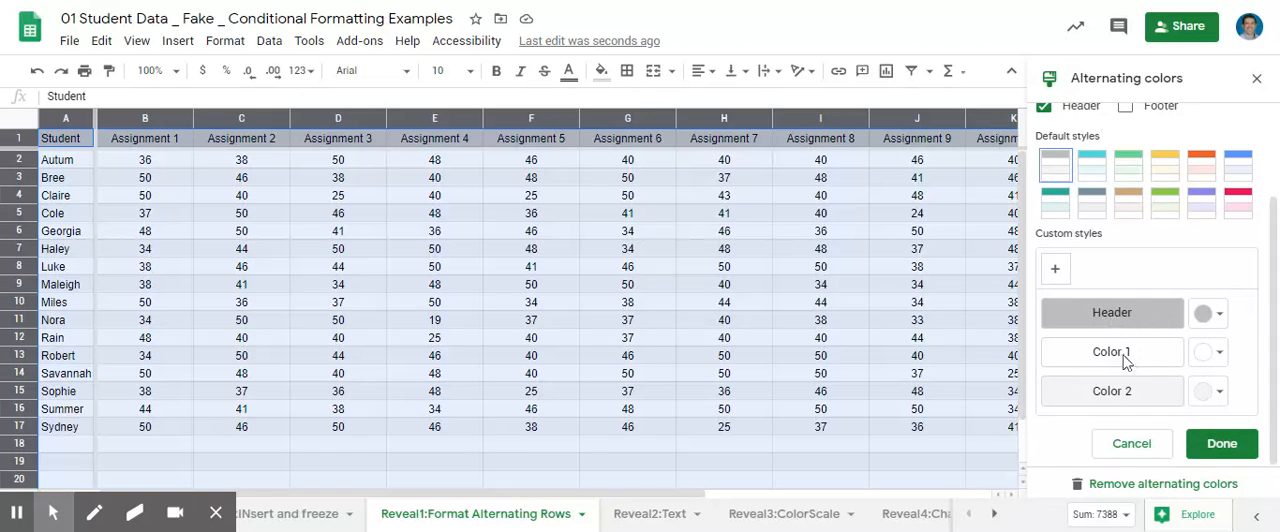
pyautogui.moveTo(1176, 378)
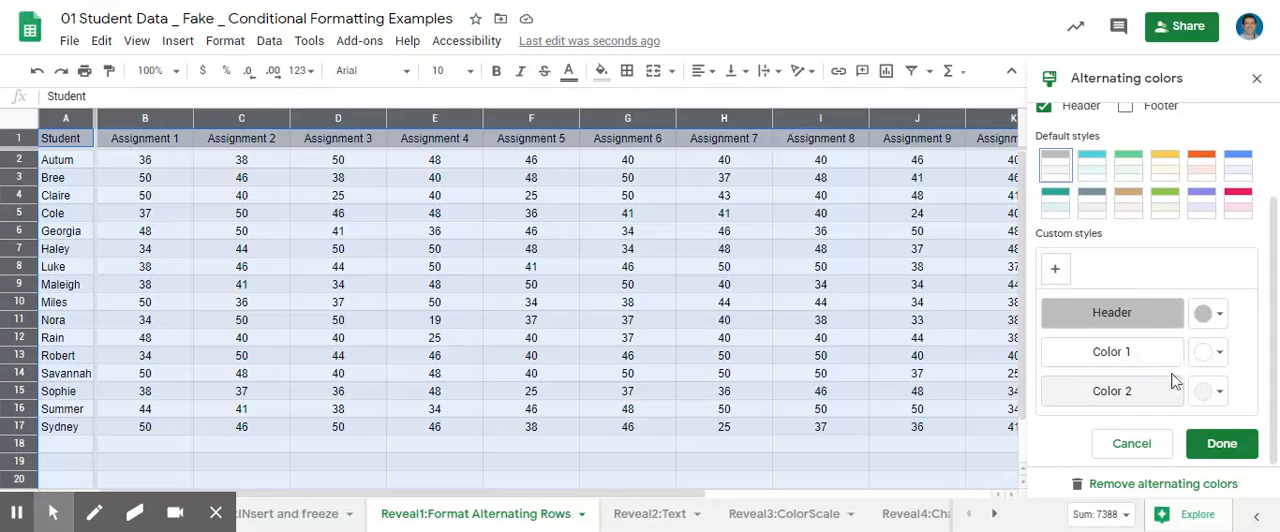
pyautogui.moveTo(1148, 356)
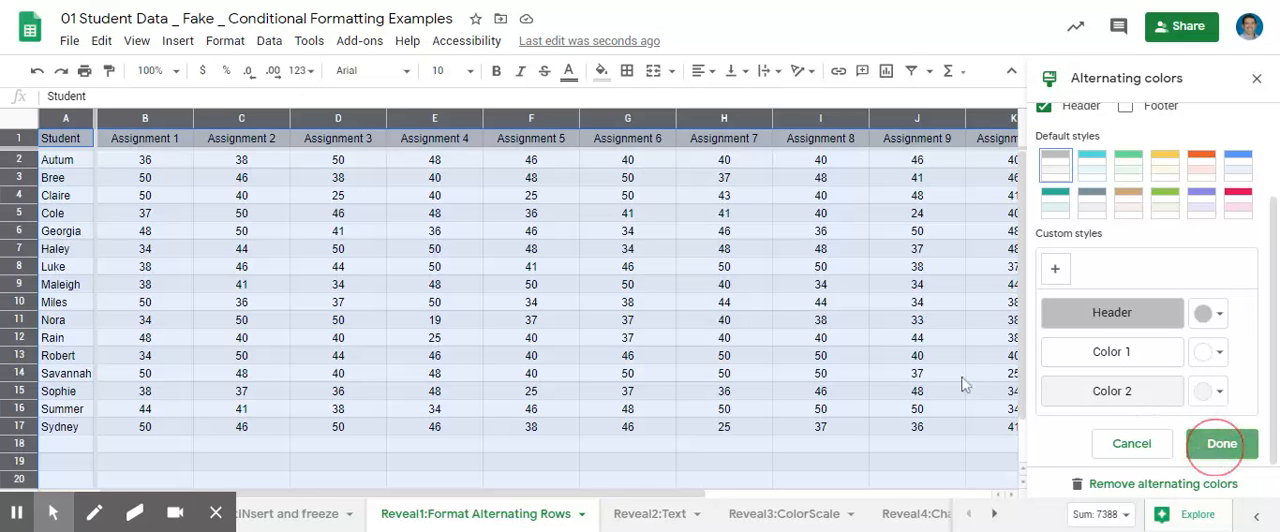
pyautogui.click(1226, 444)
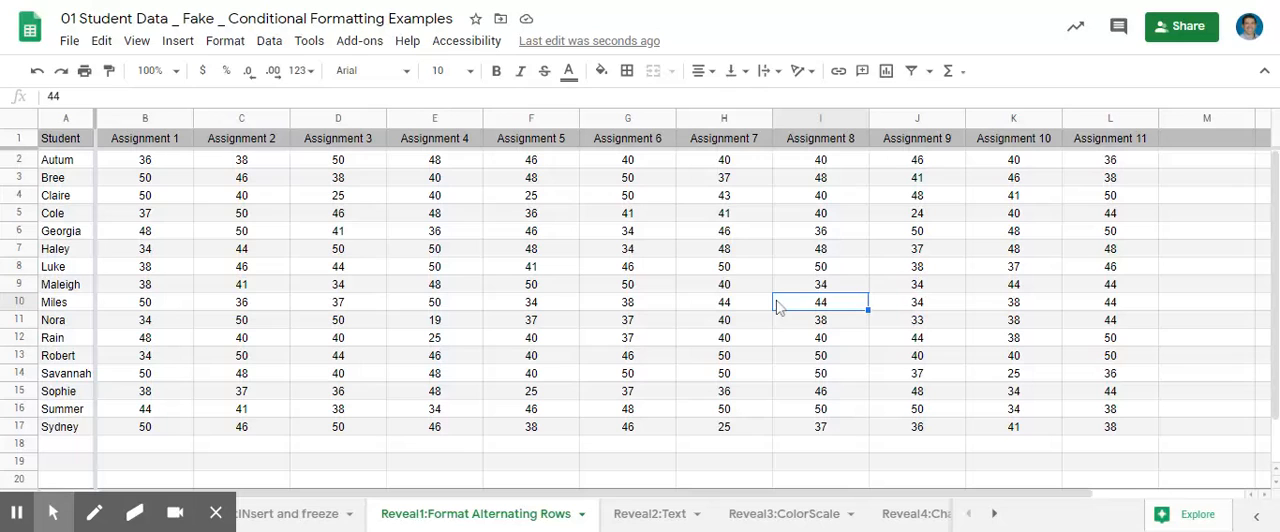
# Reopen the Alternating colors side panel for the banded grade sheet.
pyautogui.scroll(-3)
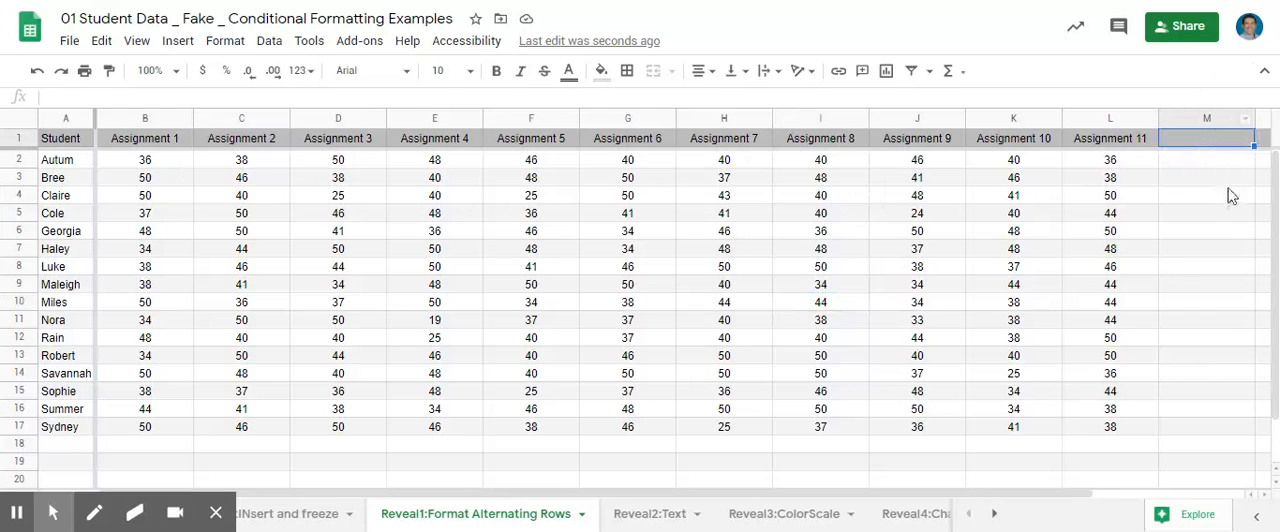
pyautogui.moveTo(64, 64)
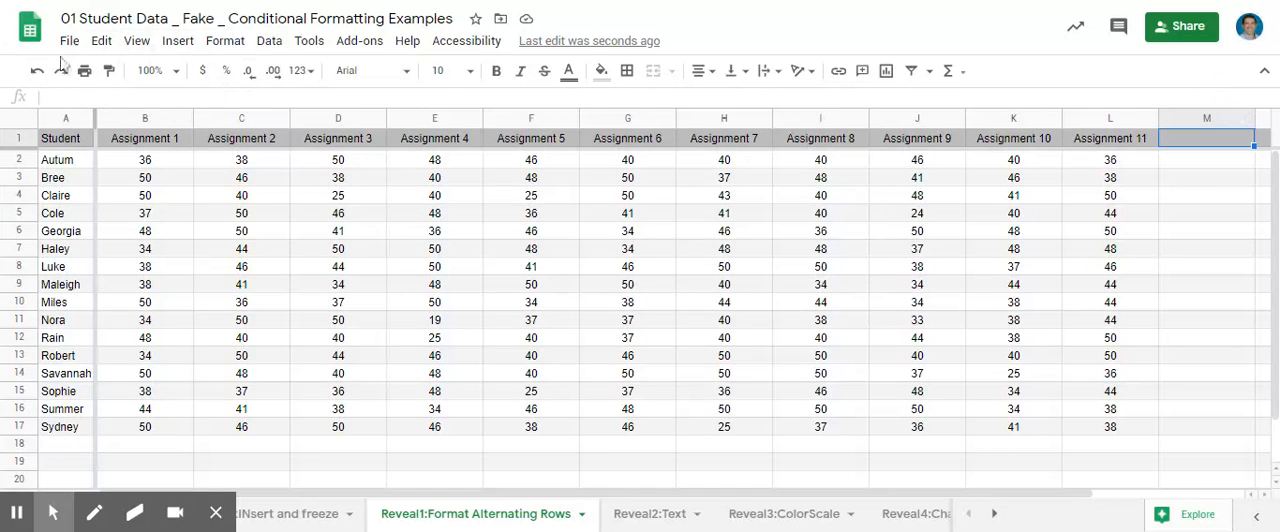
pyautogui.click(224, 40)
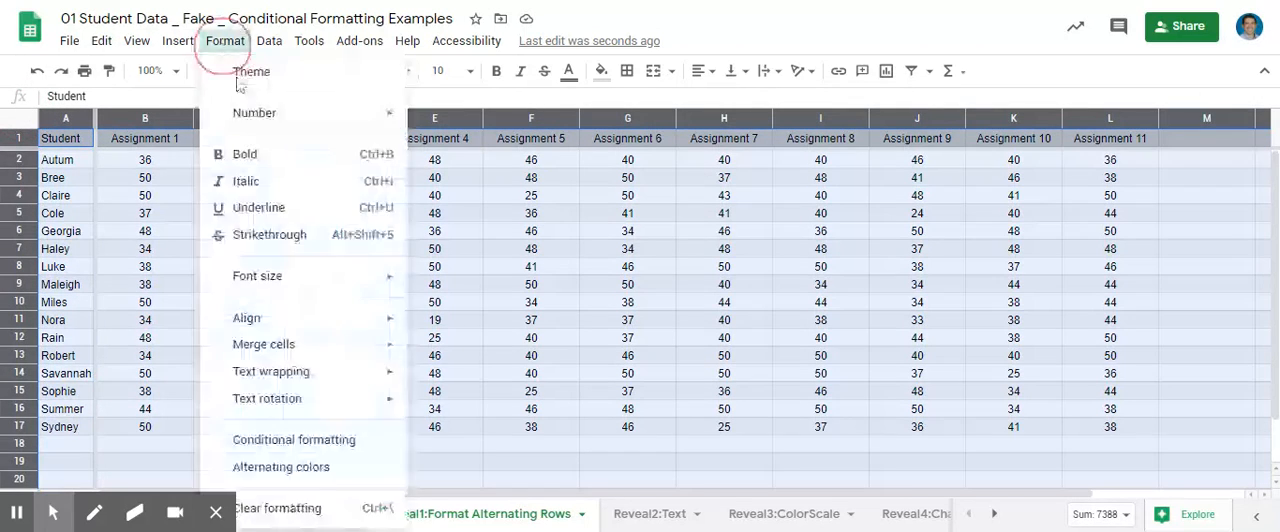
pyautogui.moveTo(280, 468)
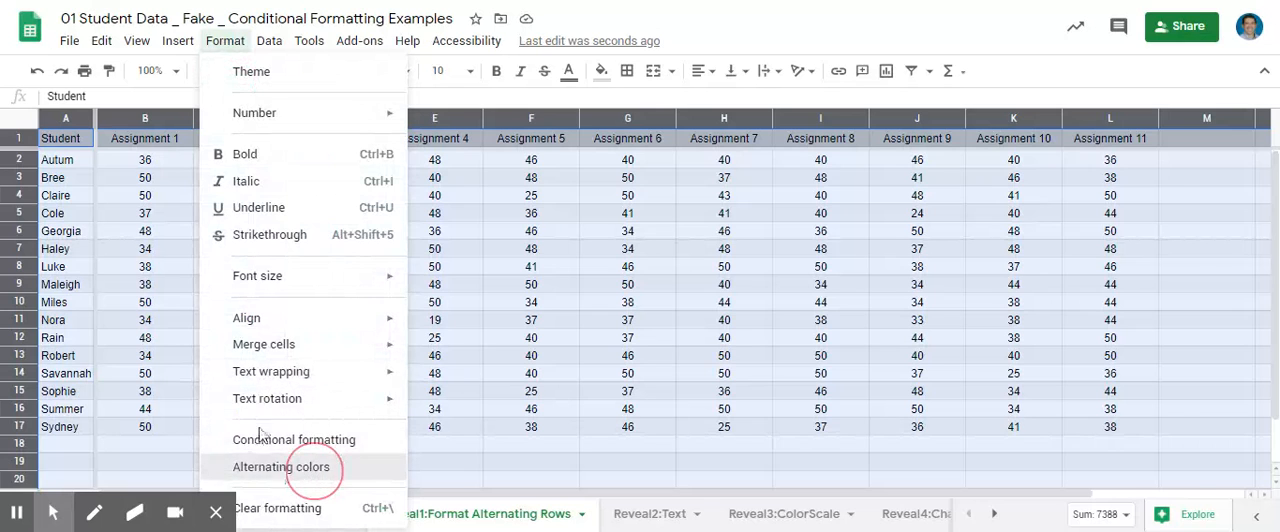
pyautogui.click(284, 468)
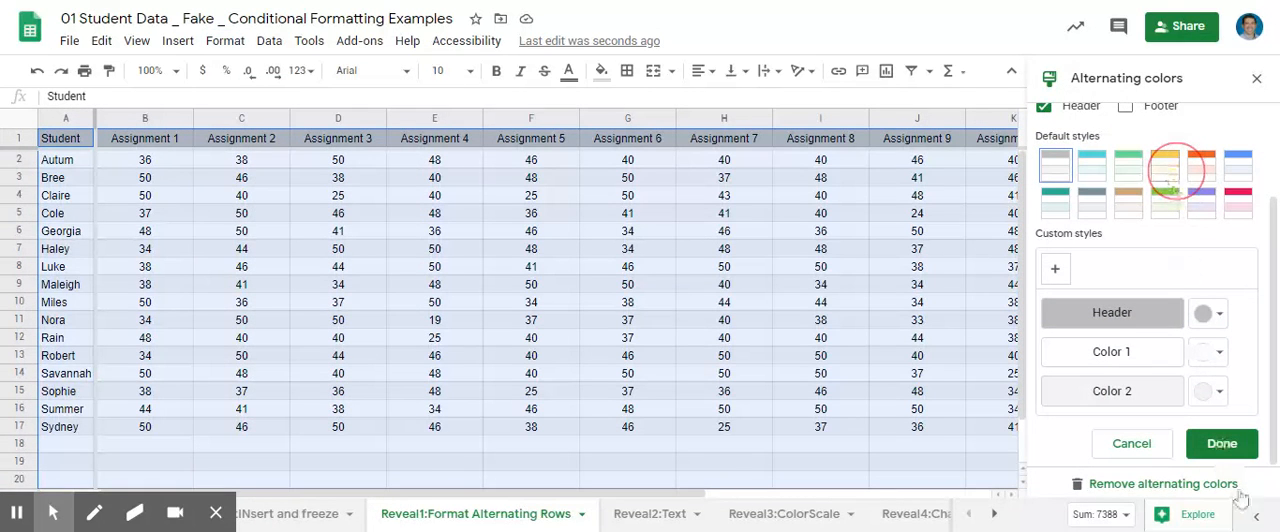